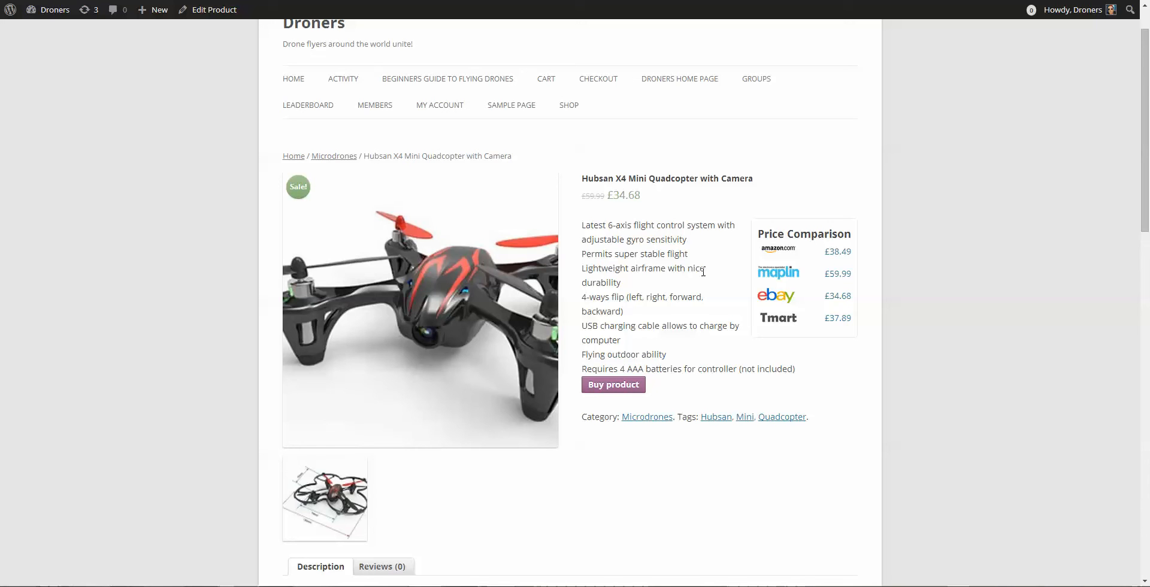
pyautogui.moveTo(656, 272)
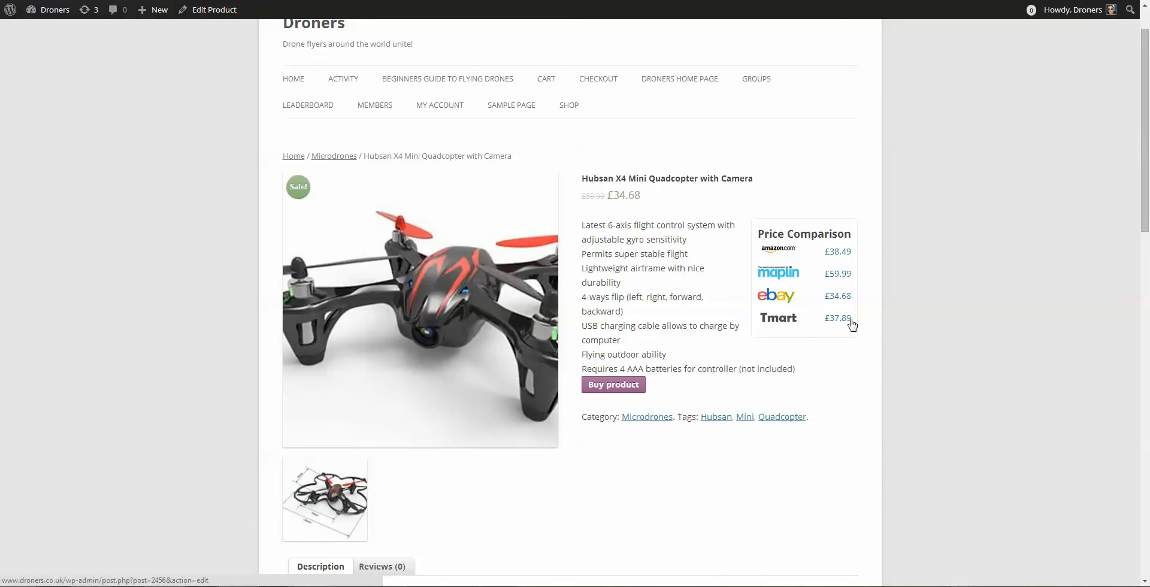
pyautogui.moveTo(875, 353)
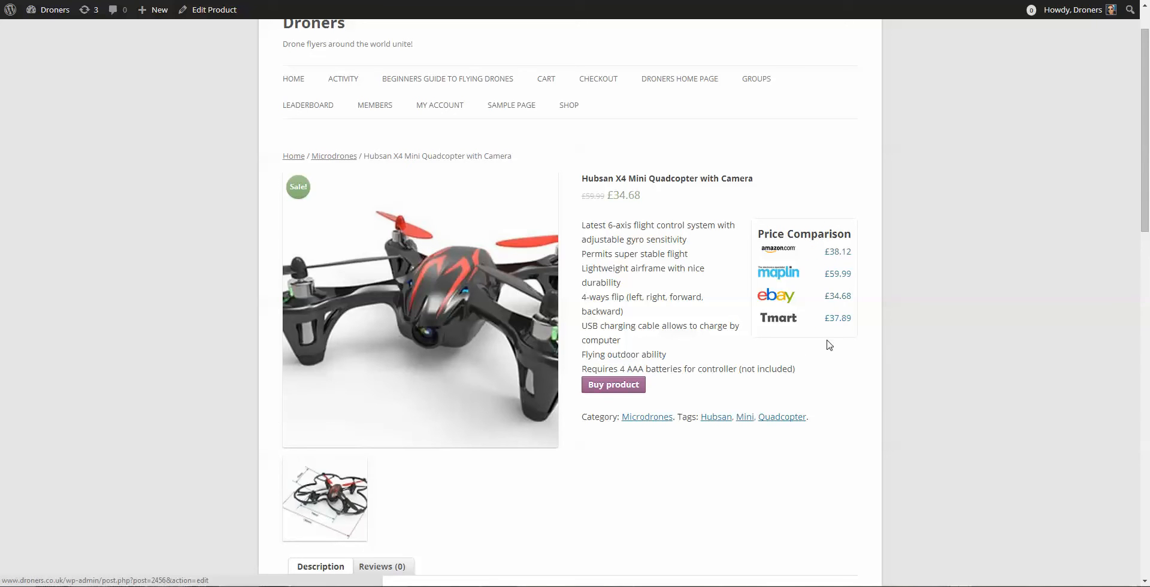
pyautogui.moveTo(809, 304)
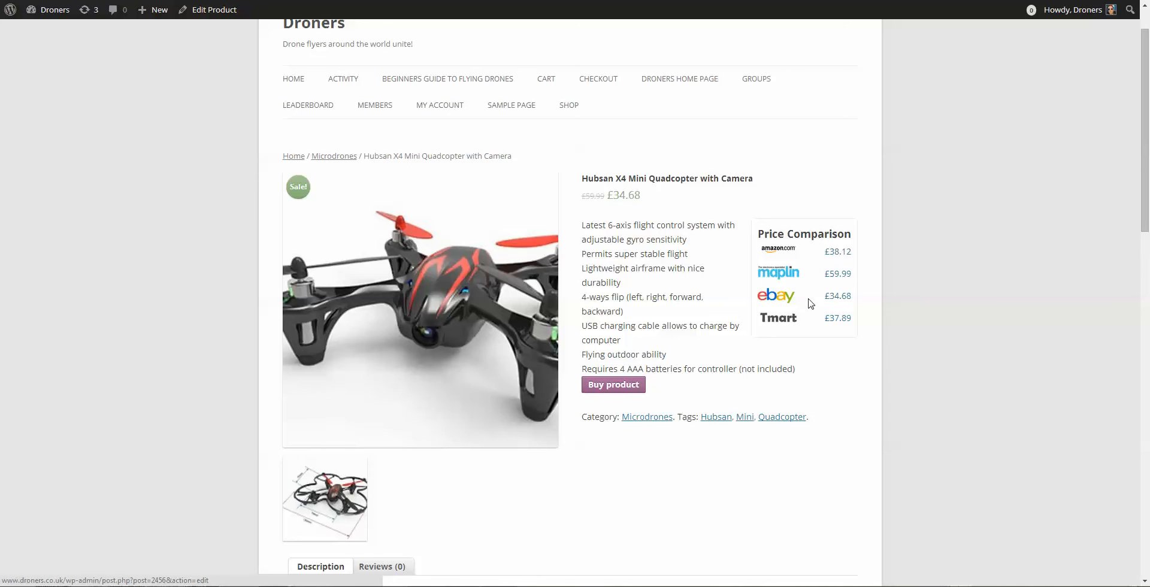
pyautogui.moveTo(776, 296)
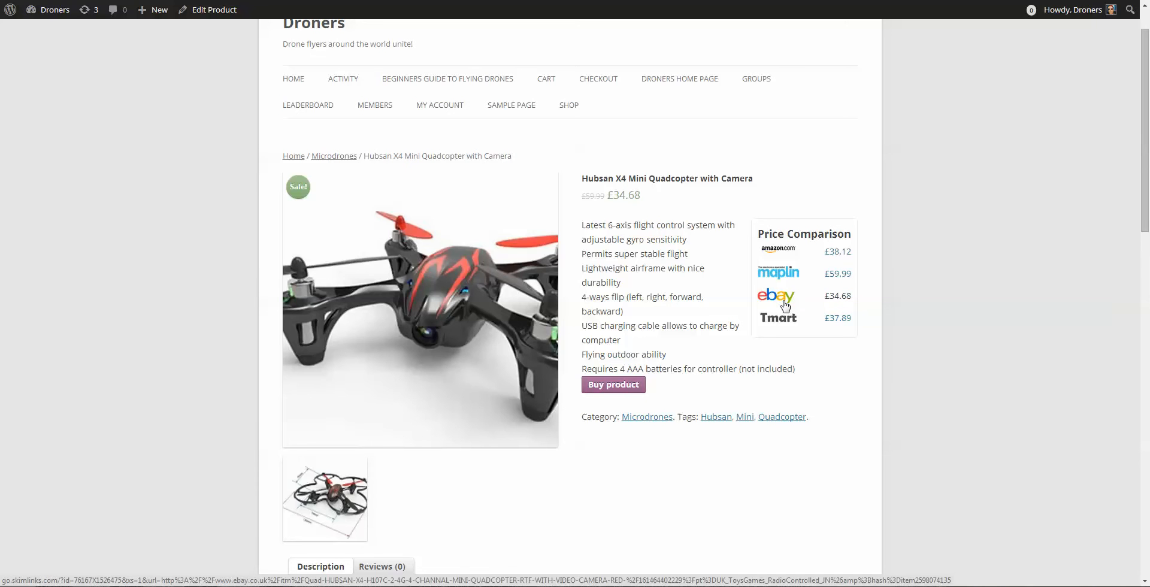
pyautogui.moveTo(775, 251)
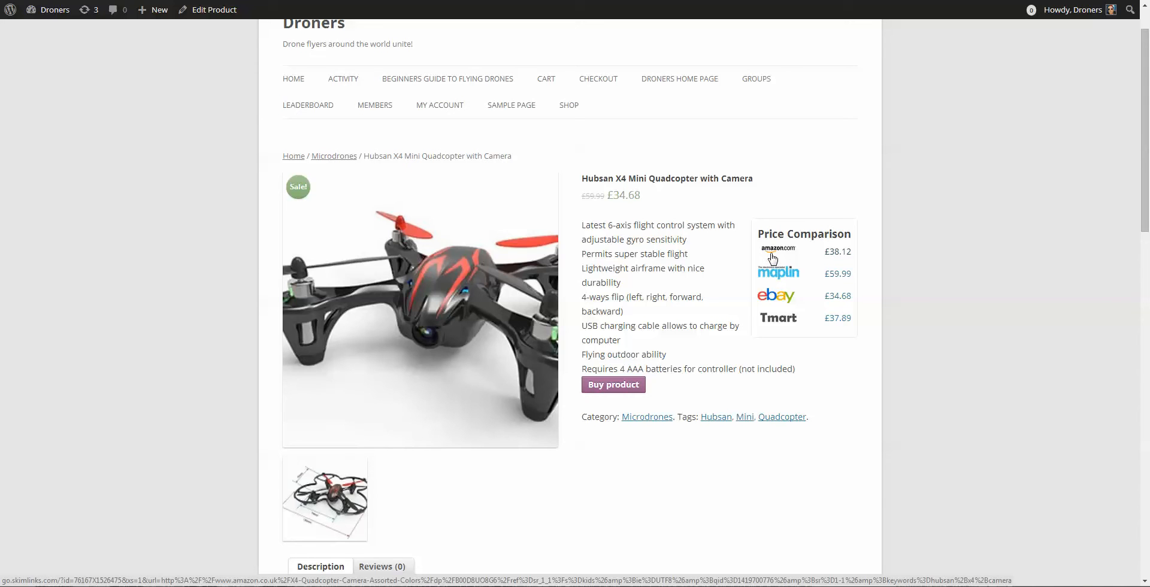
pyautogui.moveTo(779, 255)
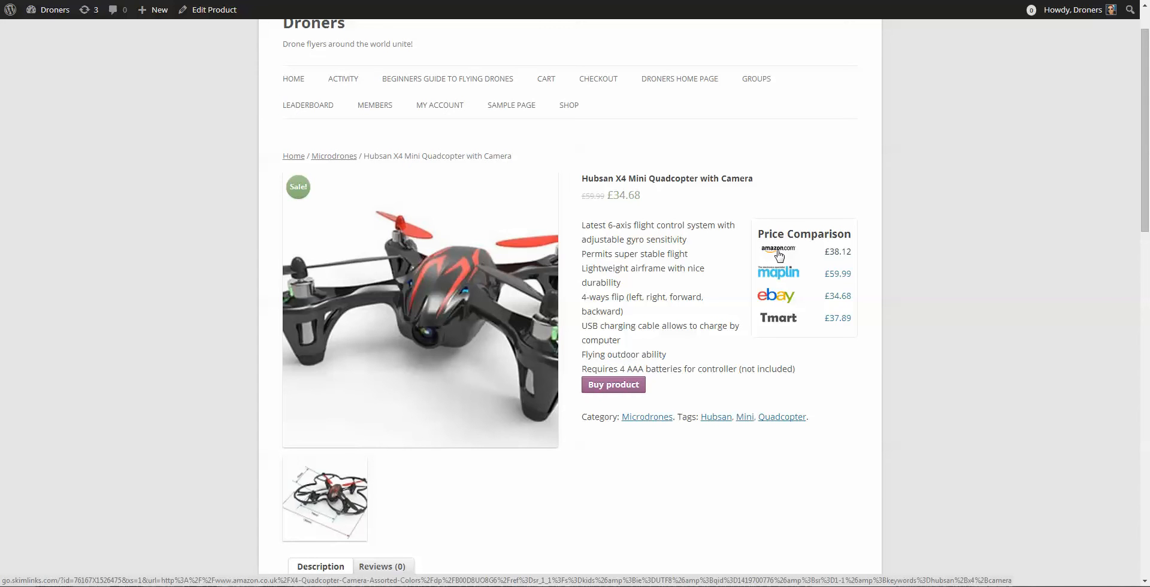
pyautogui.moveTo(785, 304)
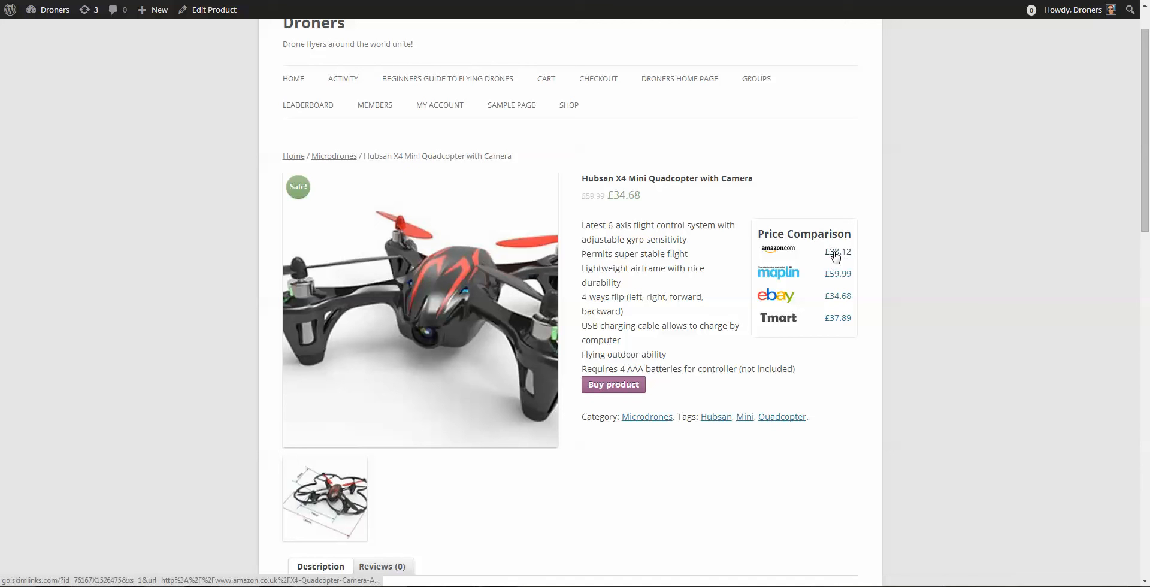
pyautogui.moveTo(837, 261)
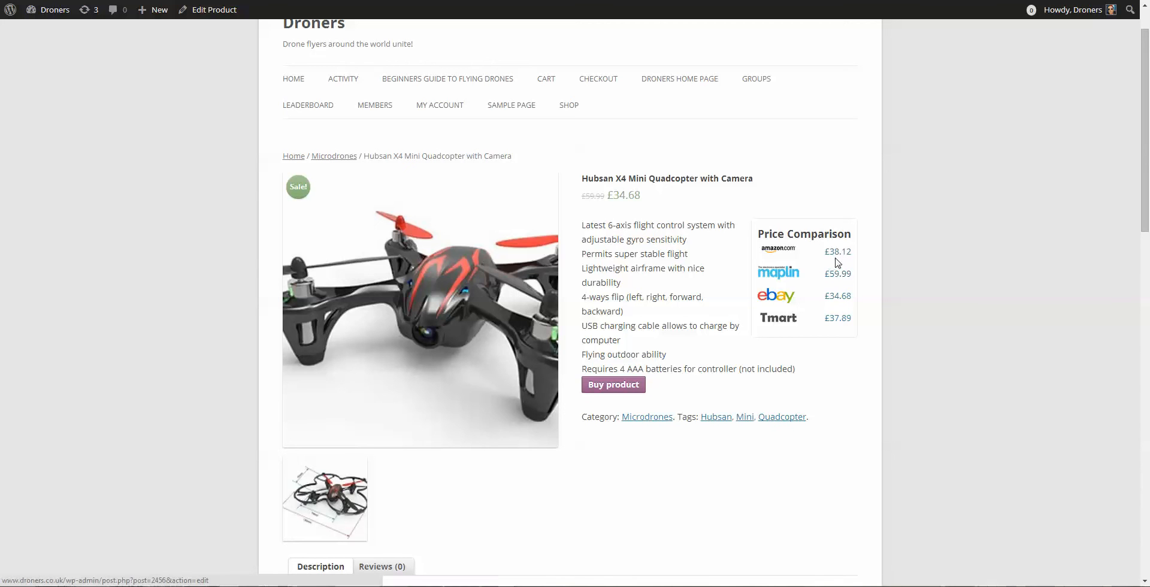
pyautogui.moveTo(838, 254)
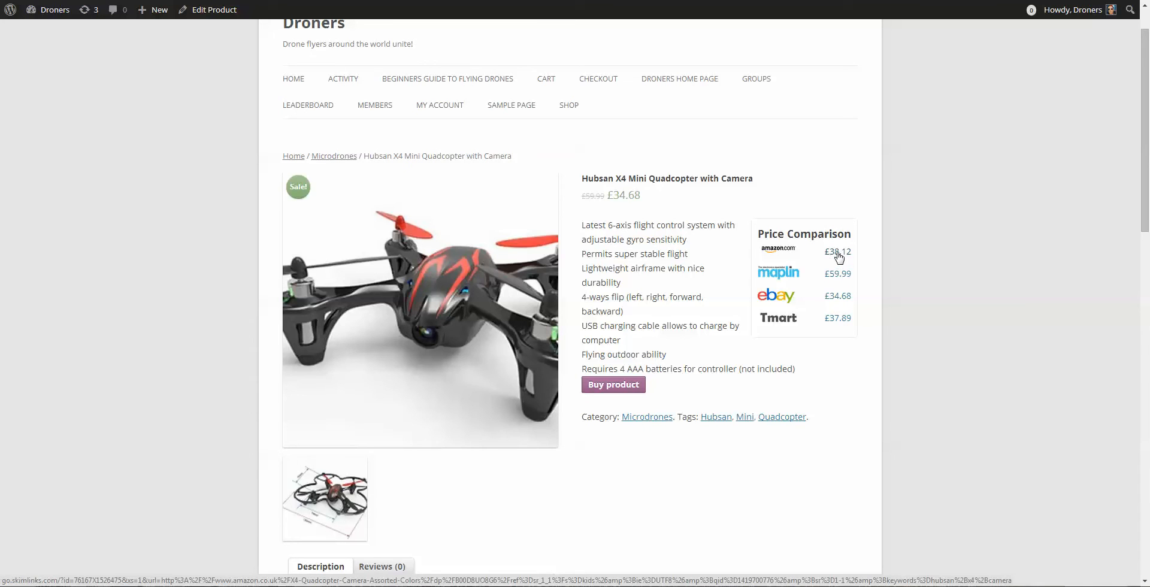
pyautogui.moveTo(839, 259)
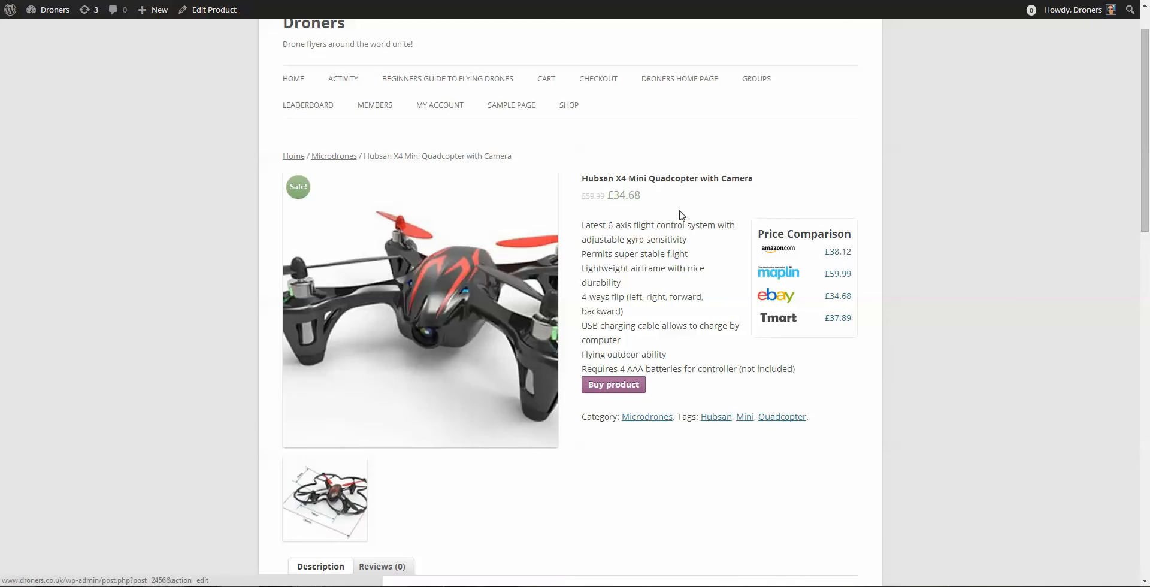
pyautogui.moveTo(539, 166)
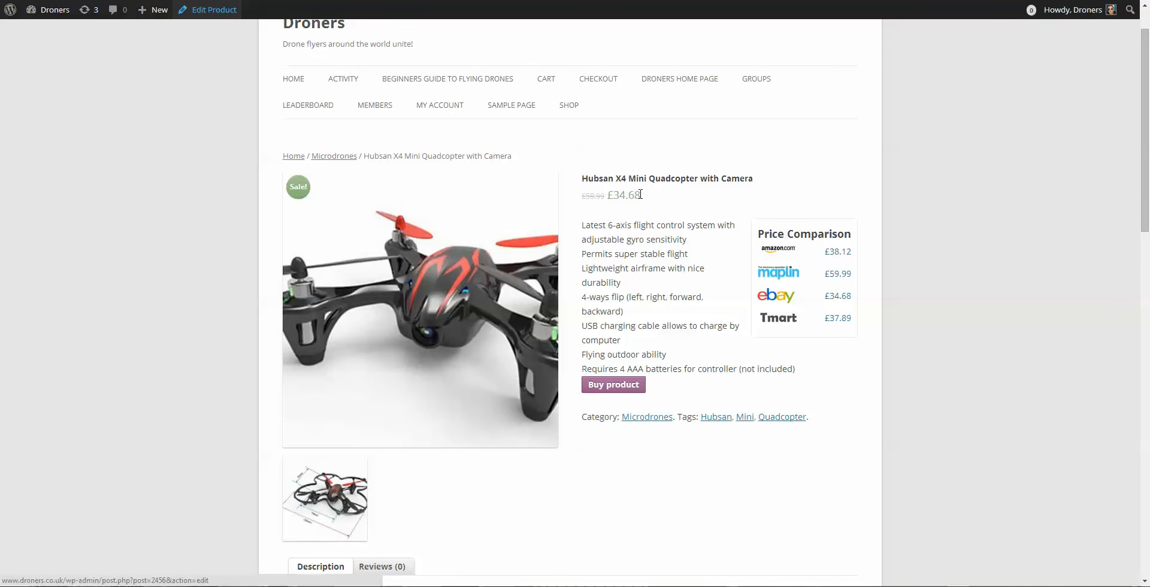
# - Open the Hubsan X4 Mini Quadcopter editor and check its Amazon, Maplin, eBay and Tmart URLs
pyautogui.click(213, 10)
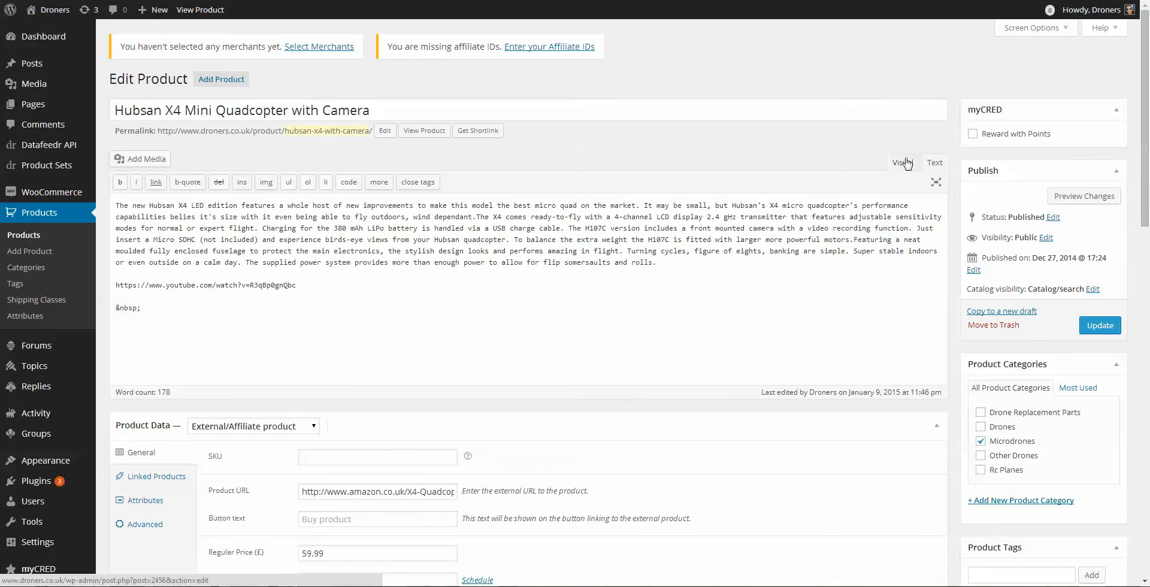
pyautogui.click(903, 163)
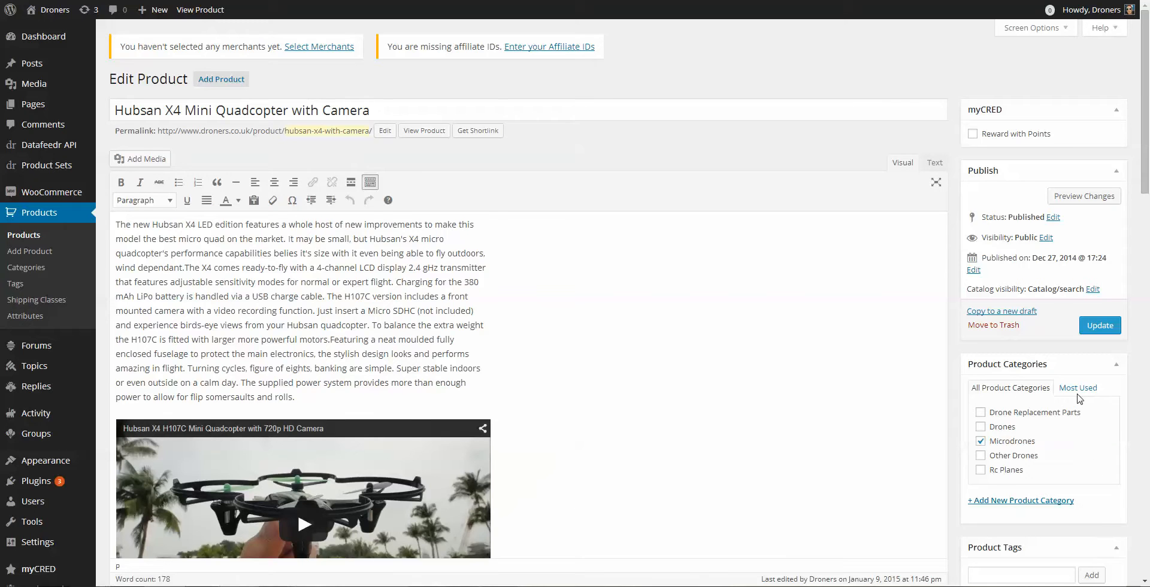
pyautogui.scroll(-3)
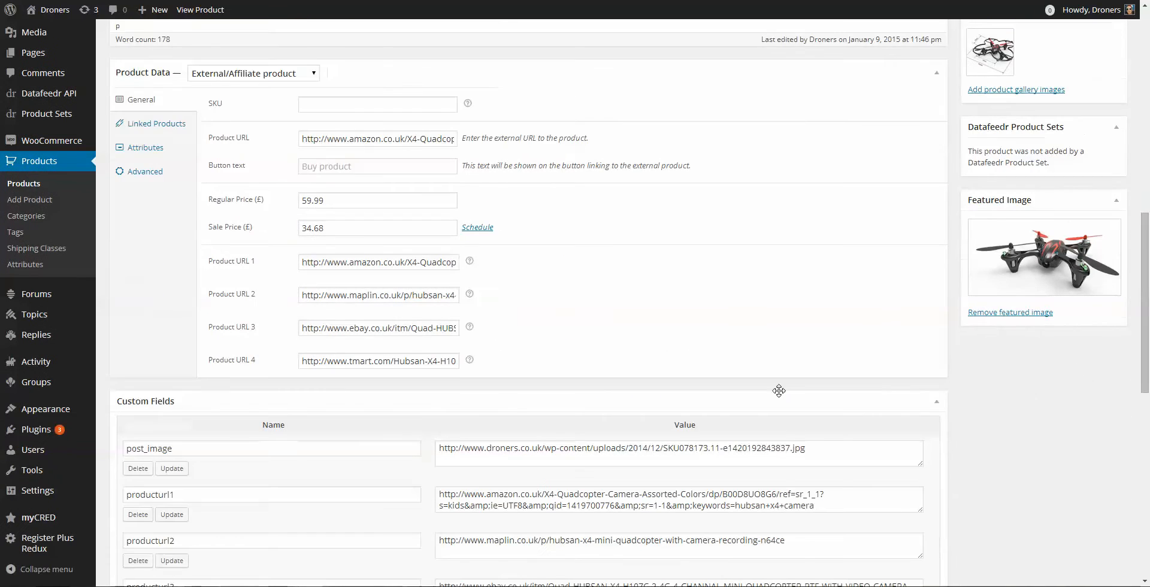
pyautogui.moveTo(265, 82)
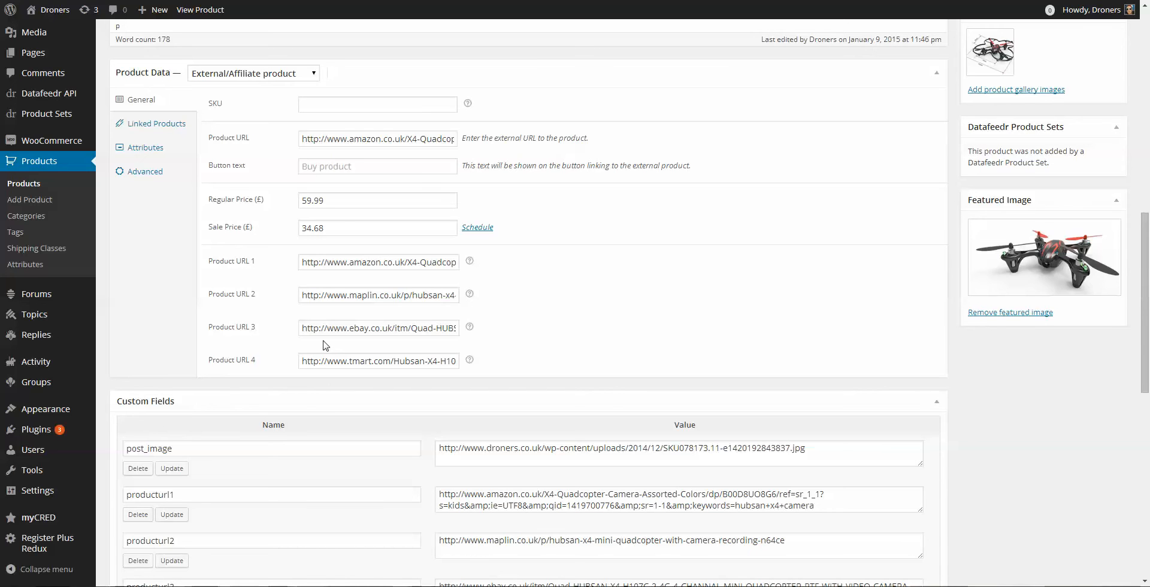
pyautogui.moveTo(312, 349)
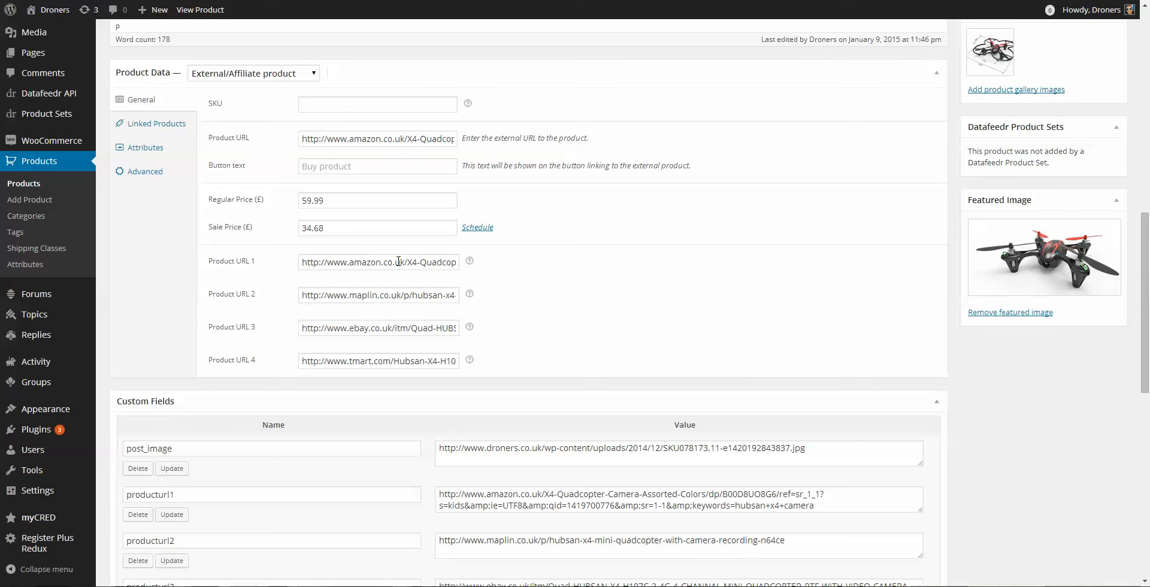
pyautogui.click(379, 261)
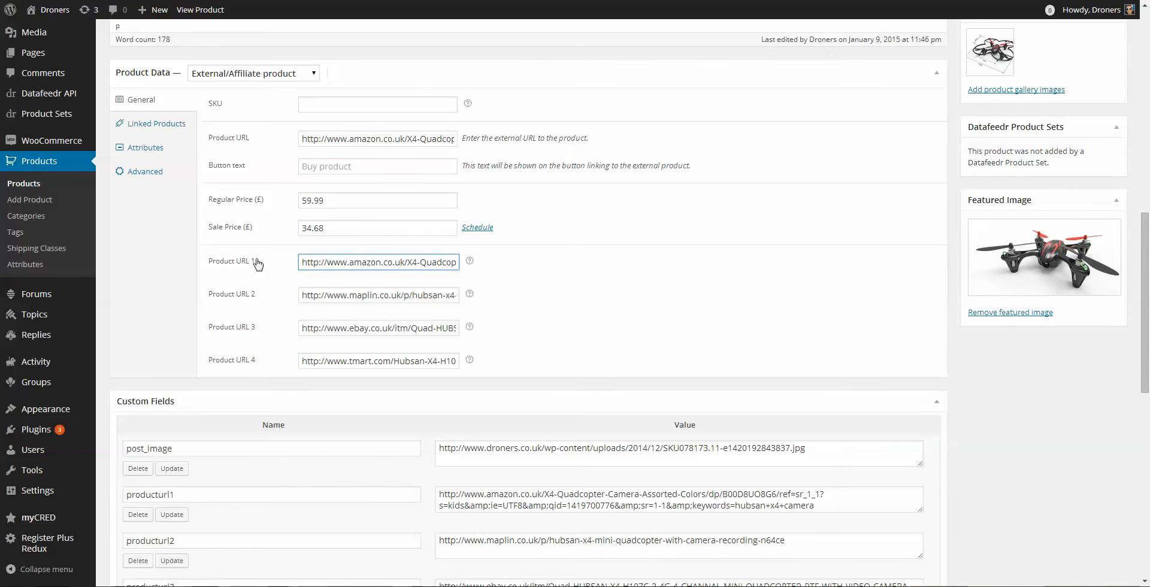
pyautogui.click(365, 261)
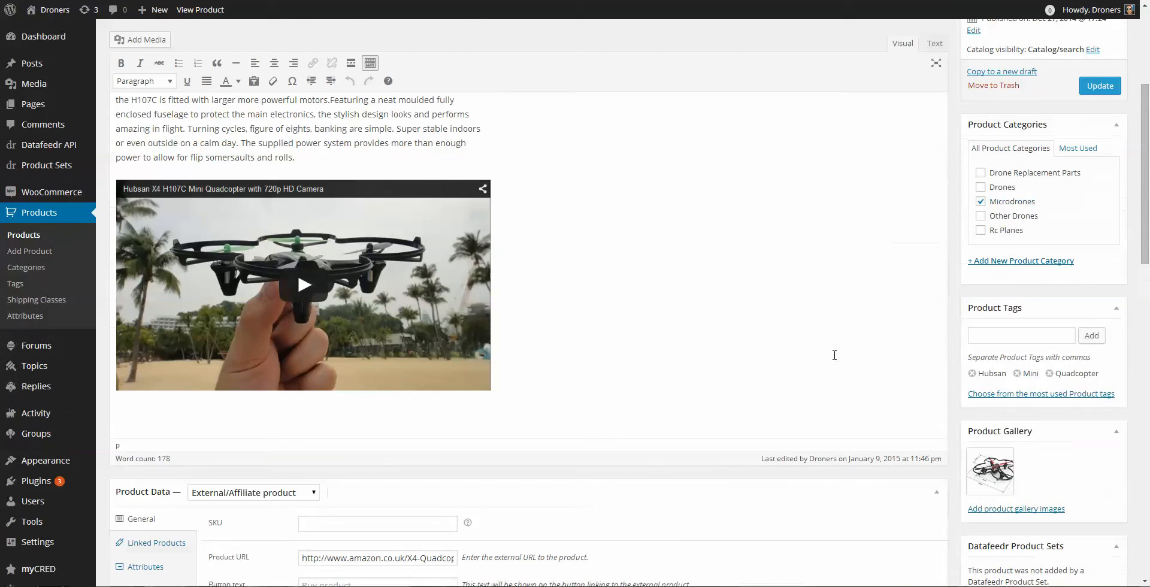
pyautogui.click(201, 10)
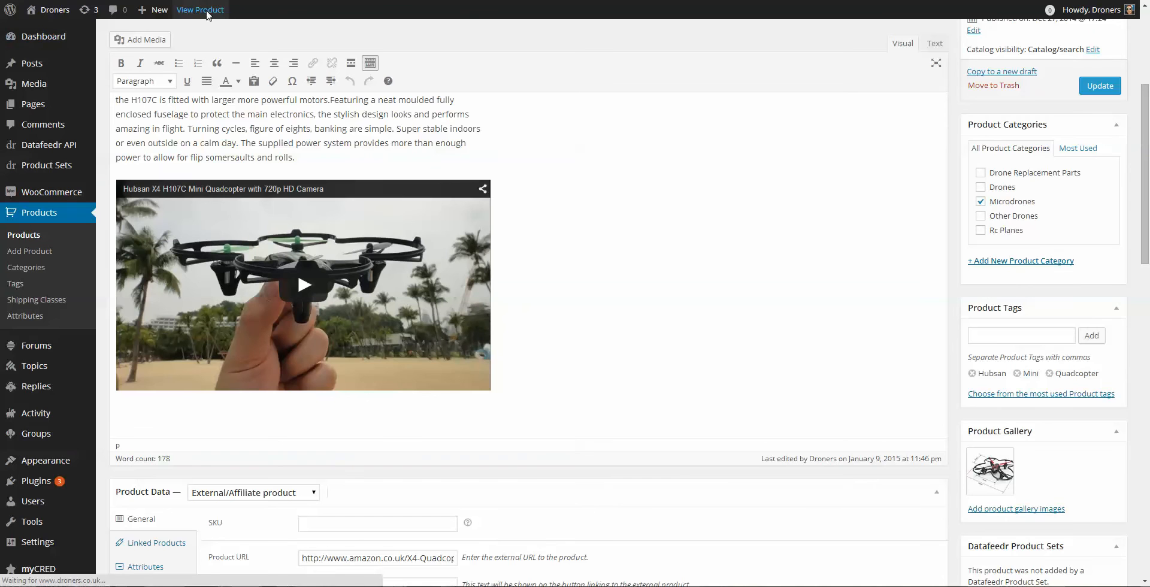
# - View the live Hubsan X4 Mini Quadcopter page while its price comparison table loads
pyautogui.click(199, 10)
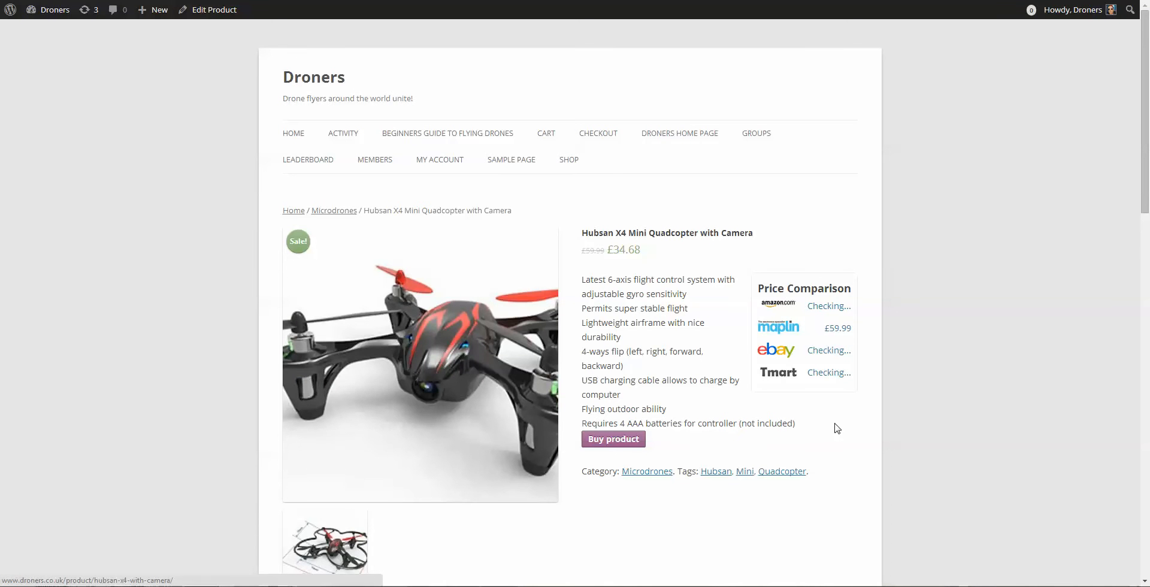
pyautogui.moveTo(690, 304)
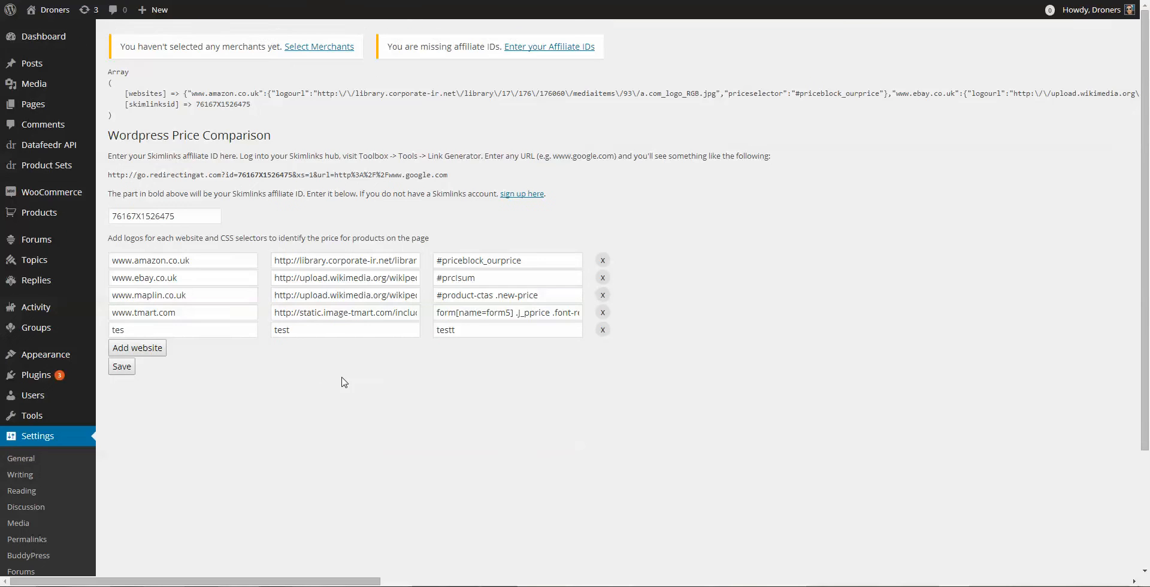
pyautogui.click(182, 260)
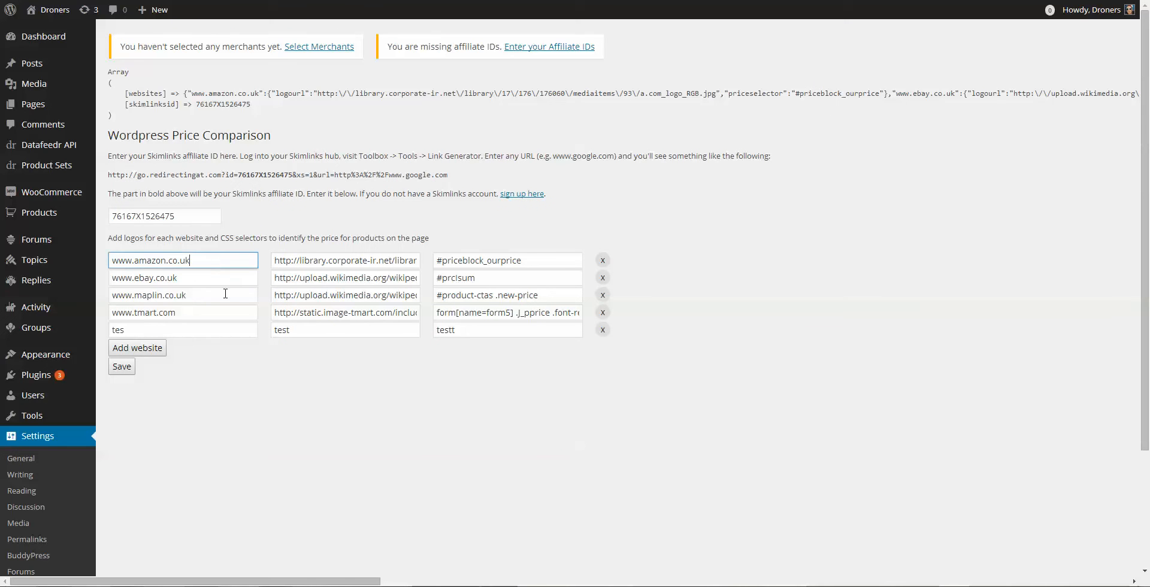
pyautogui.click(345, 260)
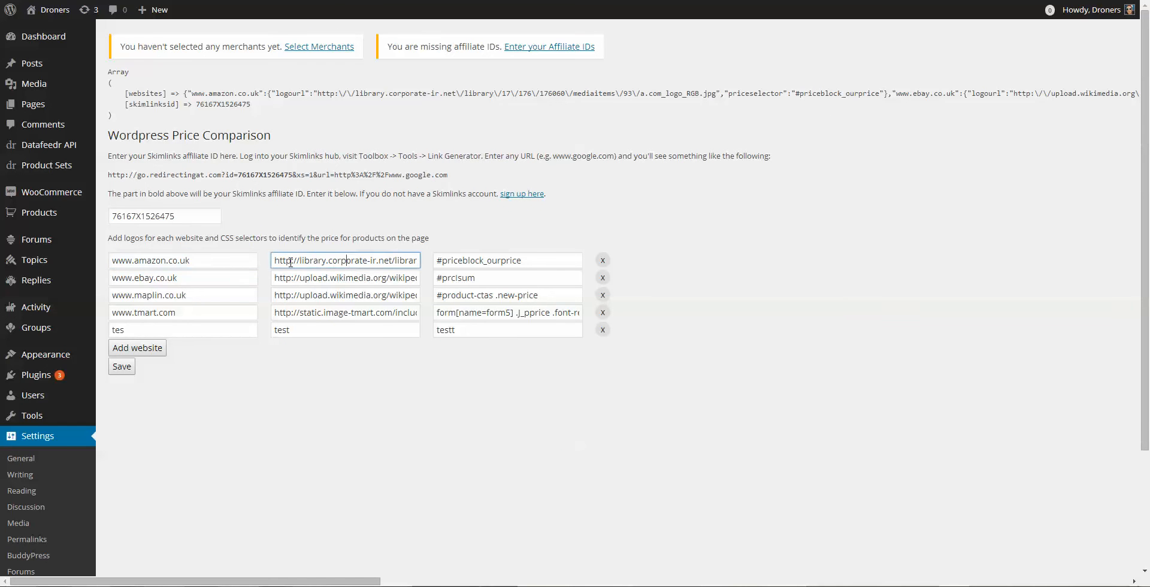
pyautogui.doubleClick(278, 260)
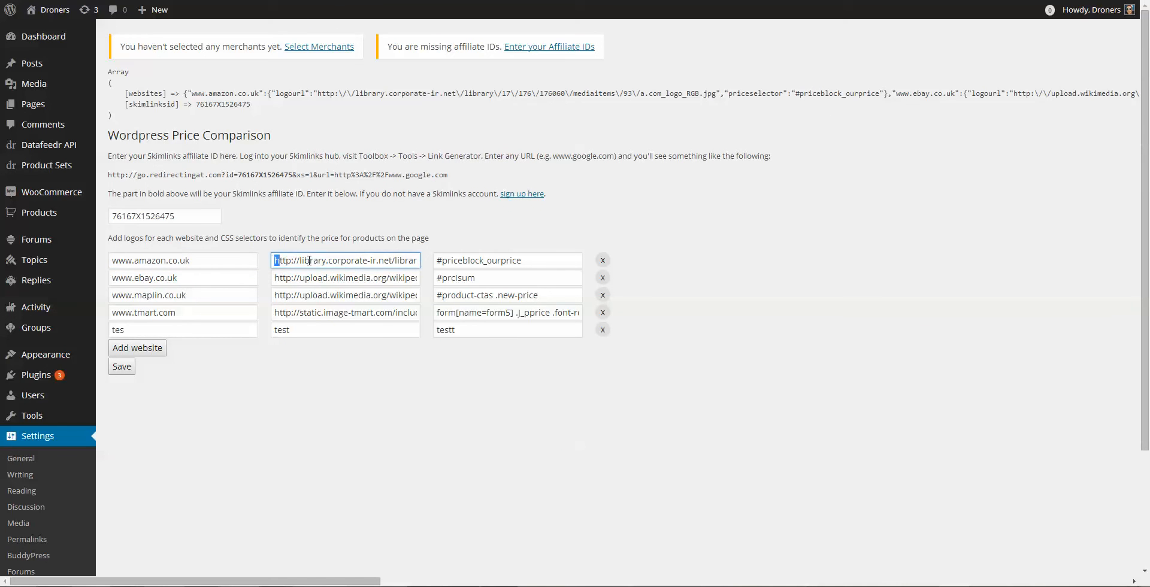
pyautogui.moveTo(35, 261)
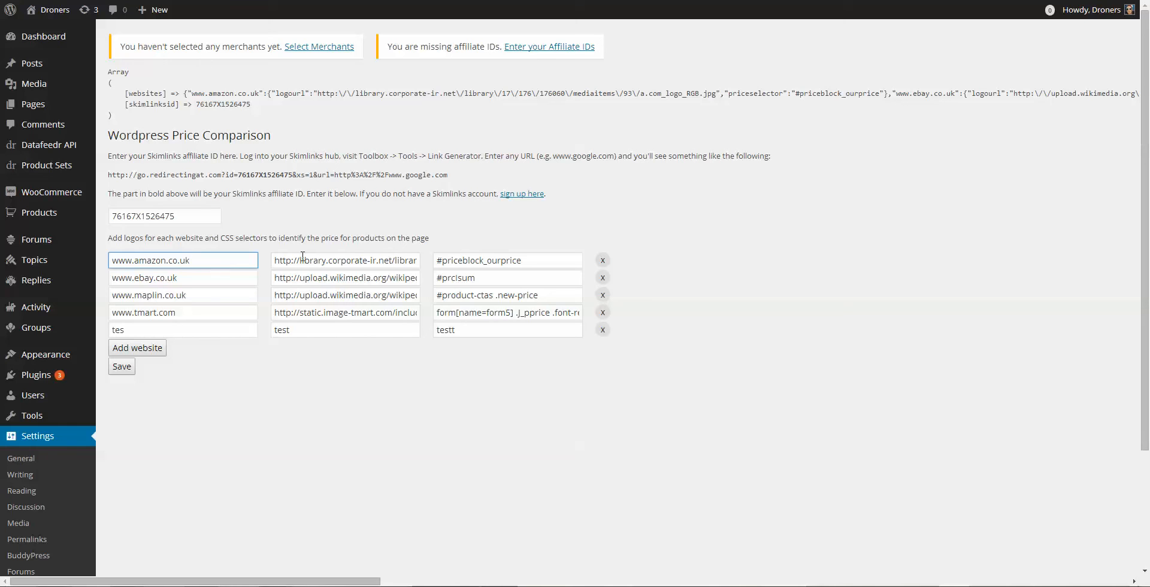
pyautogui.click(345, 260)
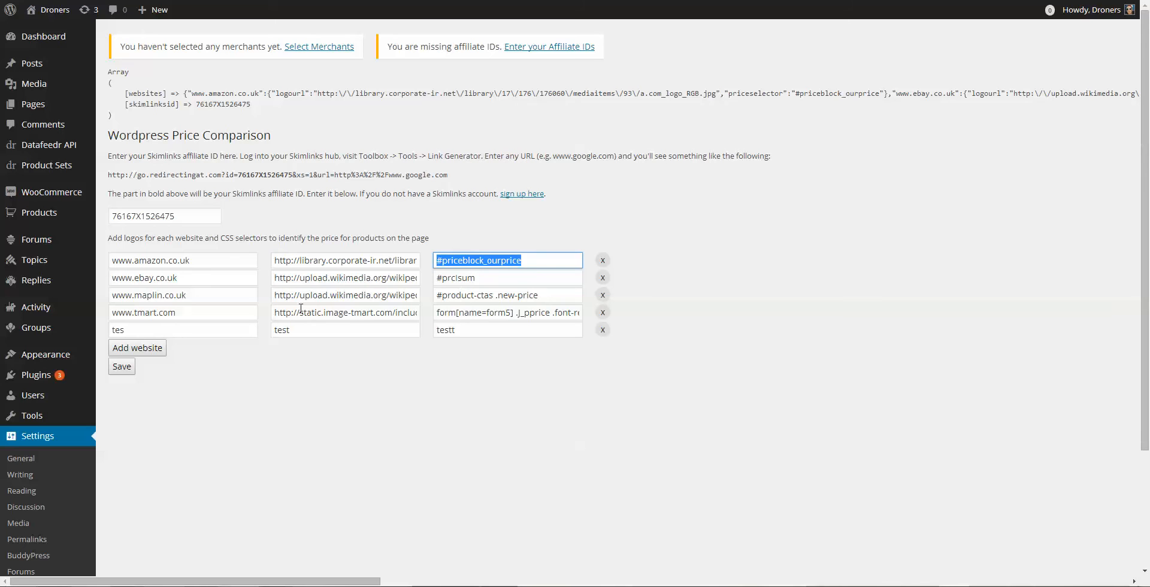
pyautogui.moveTo(443, 331)
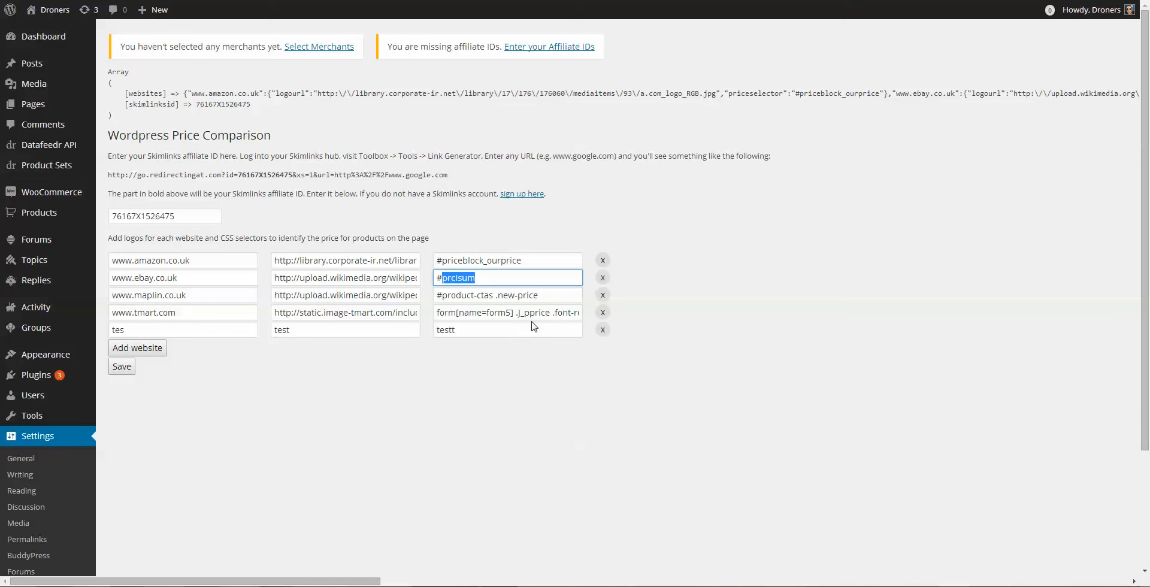
pyautogui.moveTo(538, 316)
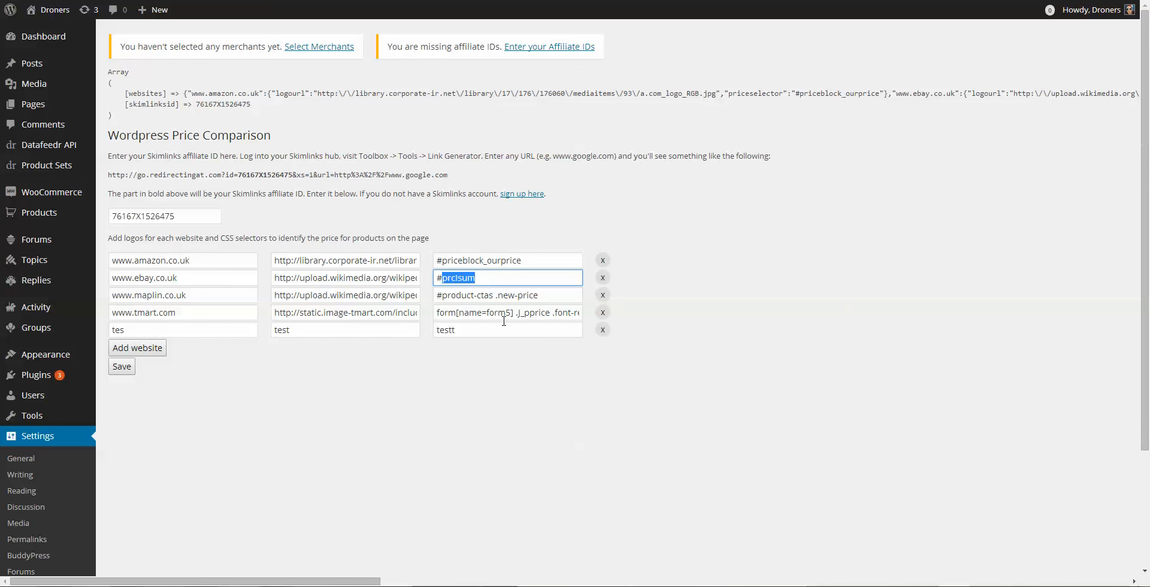
pyautogui.moveTo(535, 313)
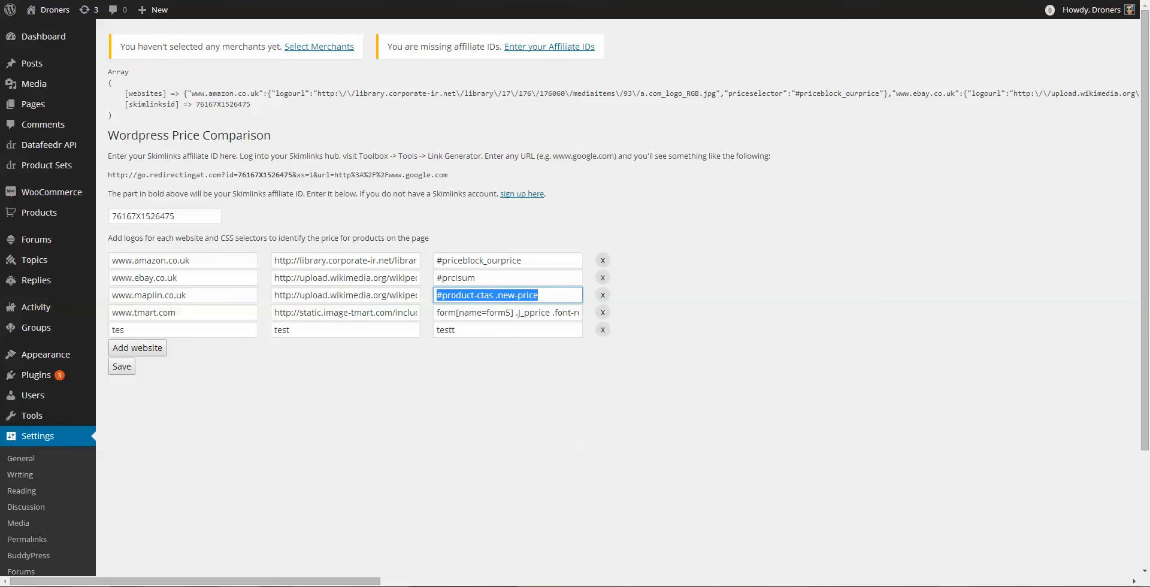
pyautogui.moveTo(69, 38)
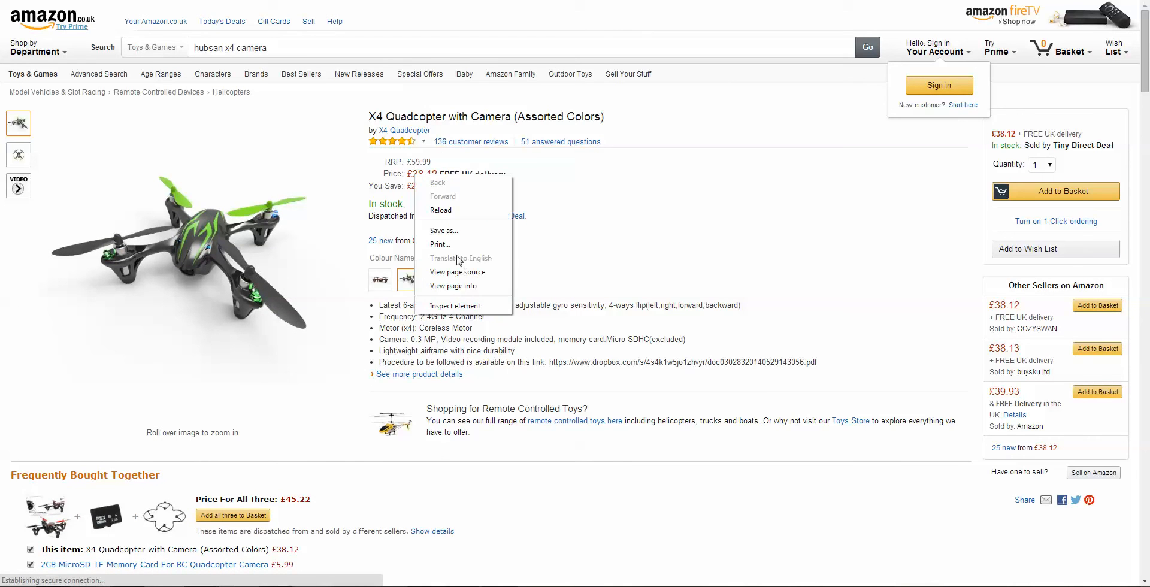
# - Inspect the Amazon price element's markup and select its id priceblock_ourprice
pyautogui.click(455, 306)
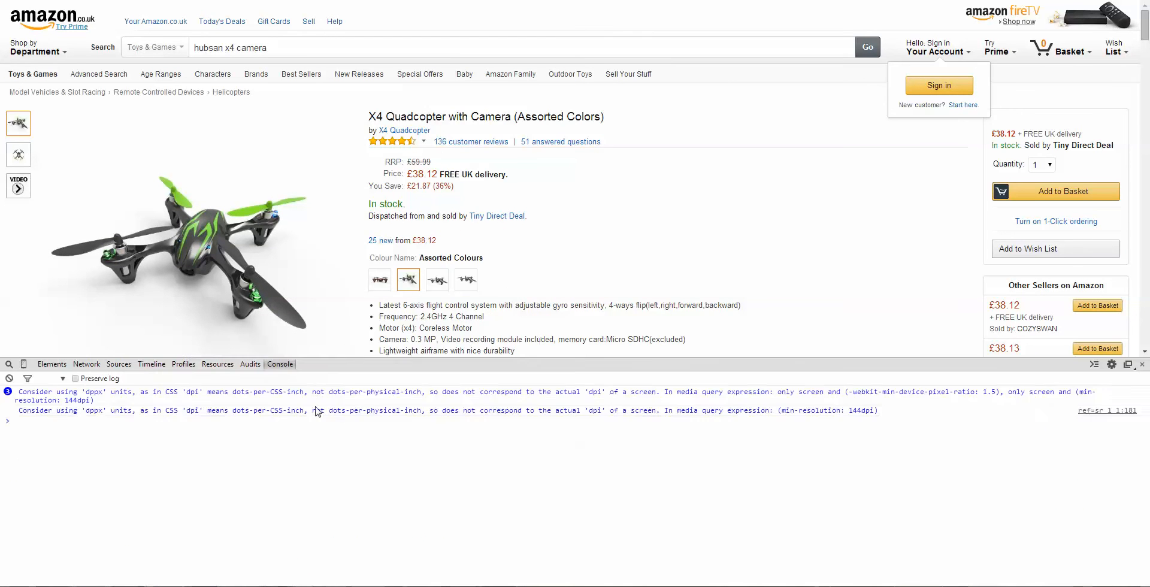
pyautogui.click(51, 365)
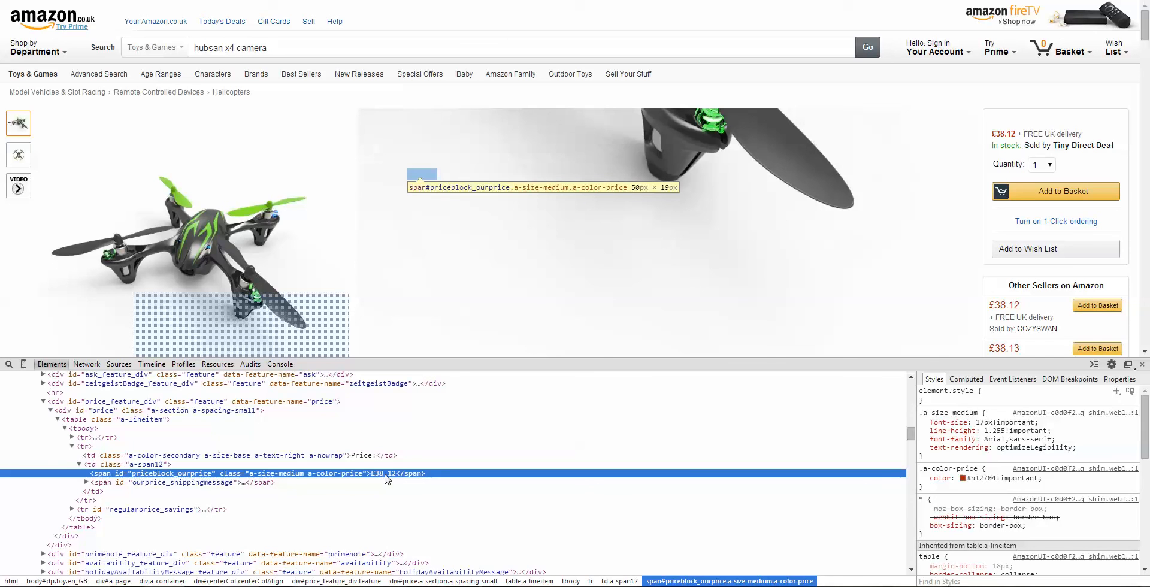
pyautogui.moveTo(152, 477)
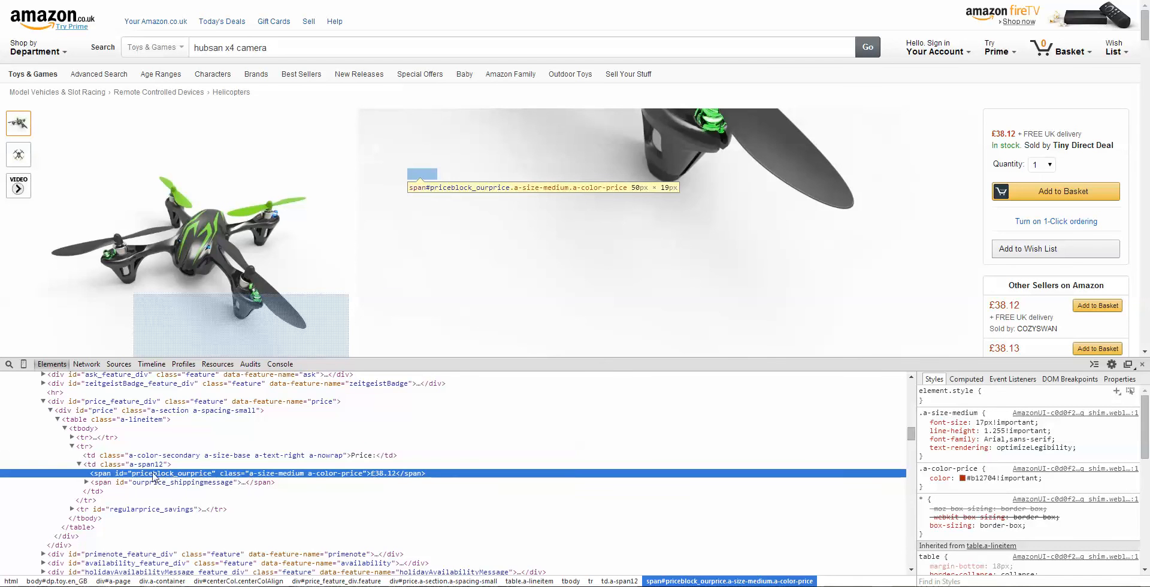
pyautogui.doubleClick(177, 473)
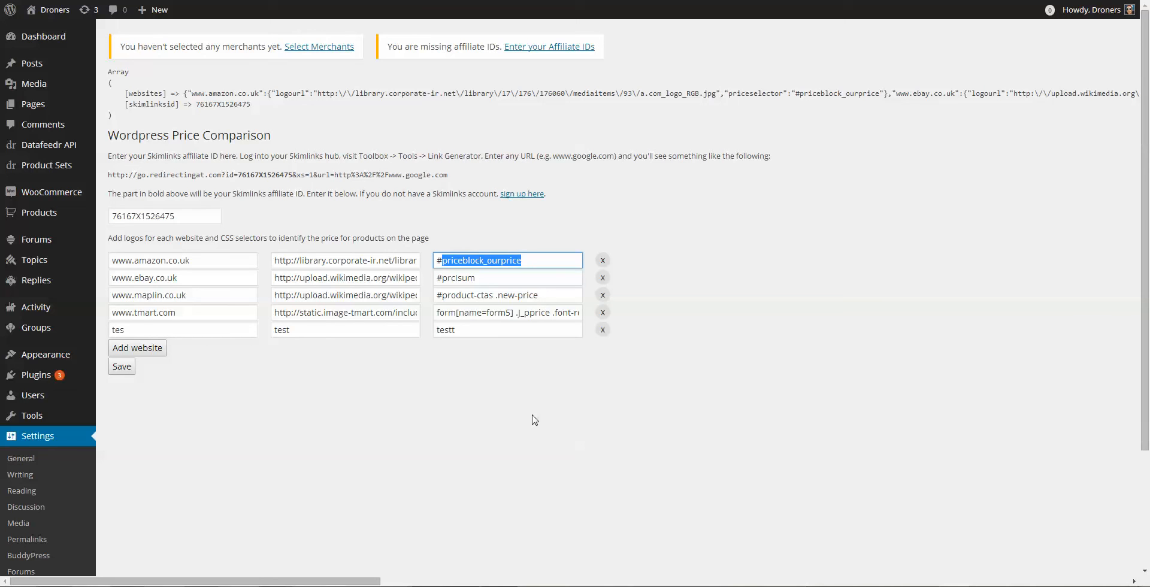
pyautogui.moveTo(802, 272)
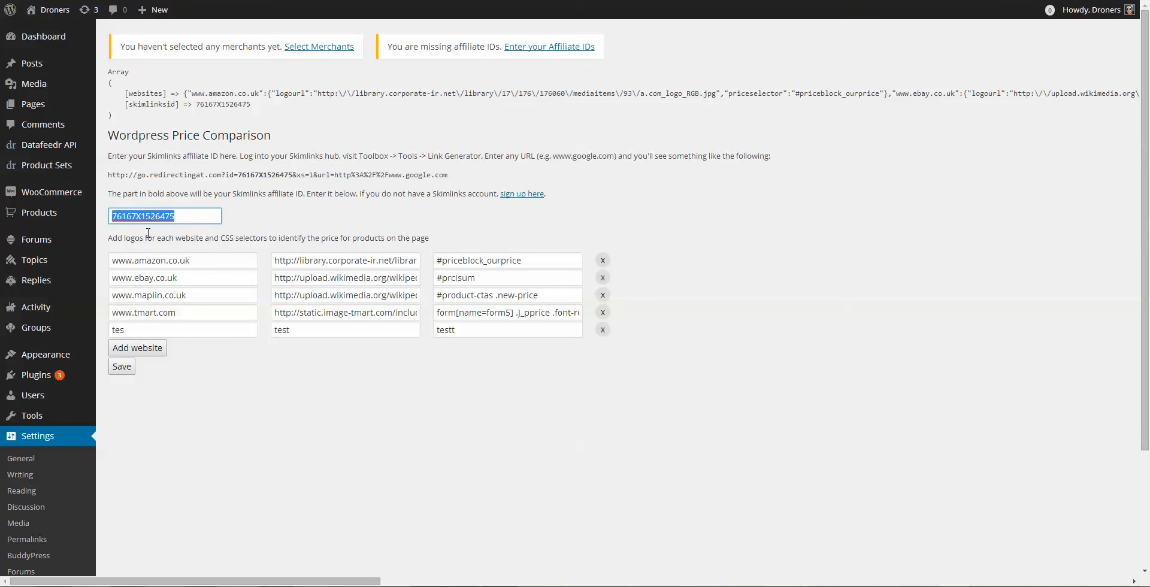
pyautogui.click(289, 216)
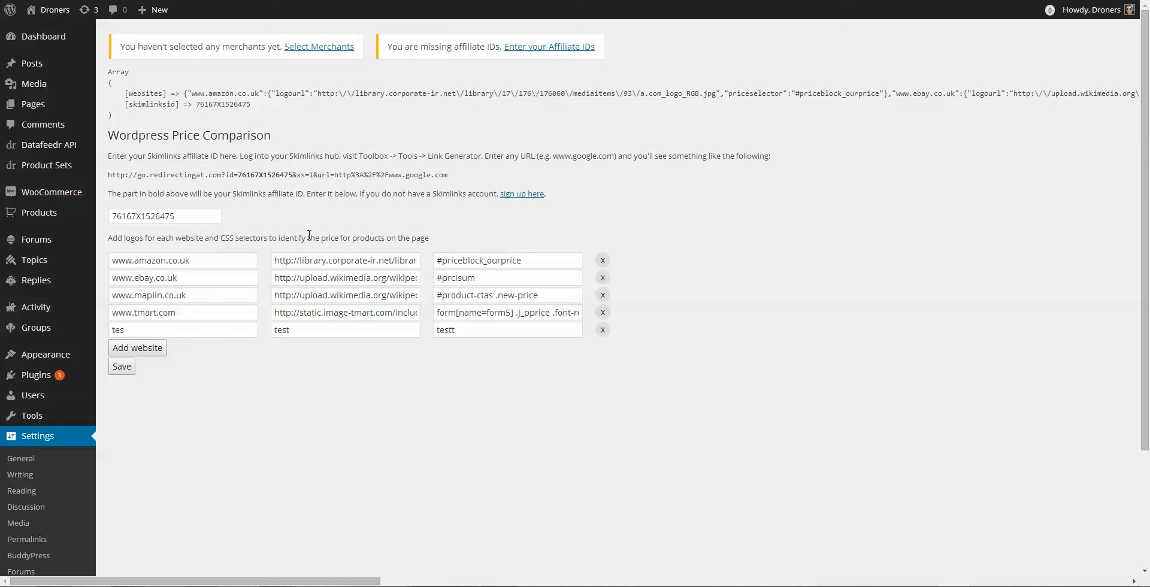
pyautogui.moveTo(394, 233)
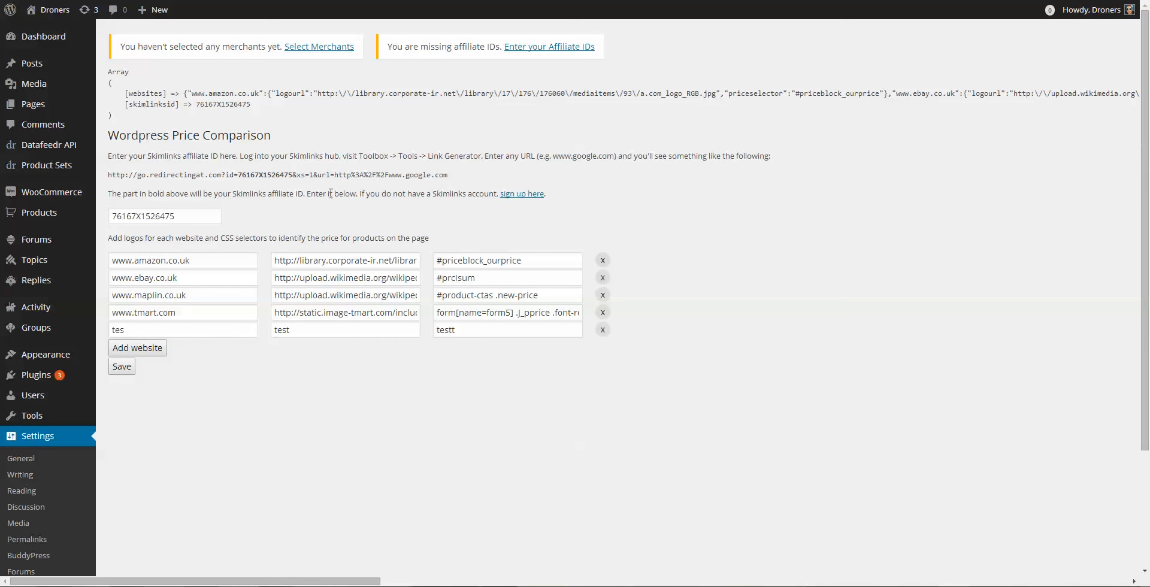
pyautogui.doubleClick(316, 193)
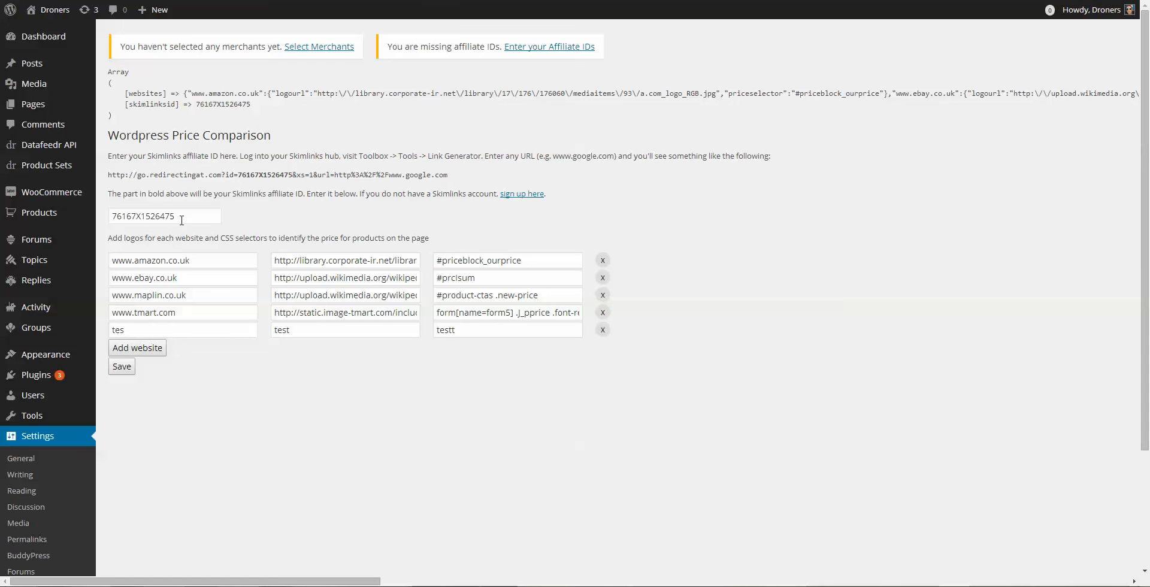
pyautogui.moveTo(421, 211)
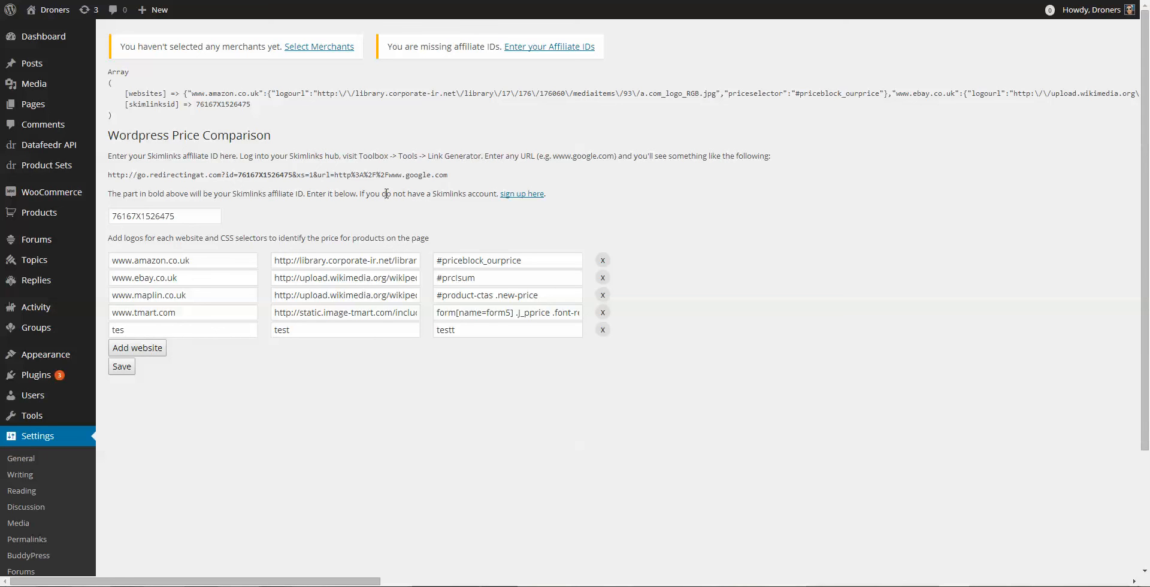
pyautogui.moveTo(207, 207)
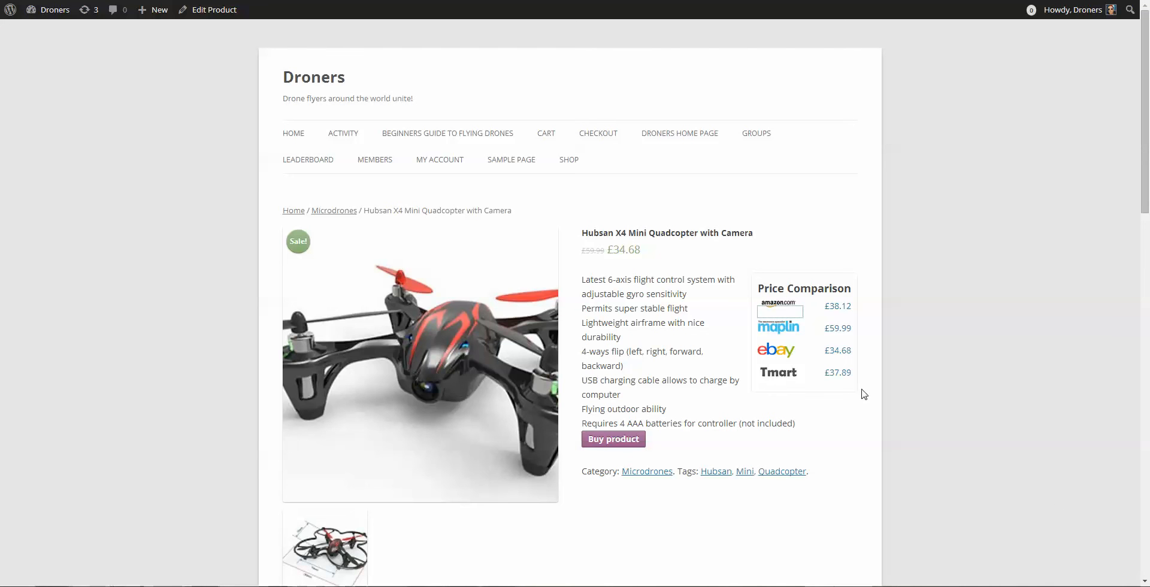
pyautogui.moveTo(778, 329)
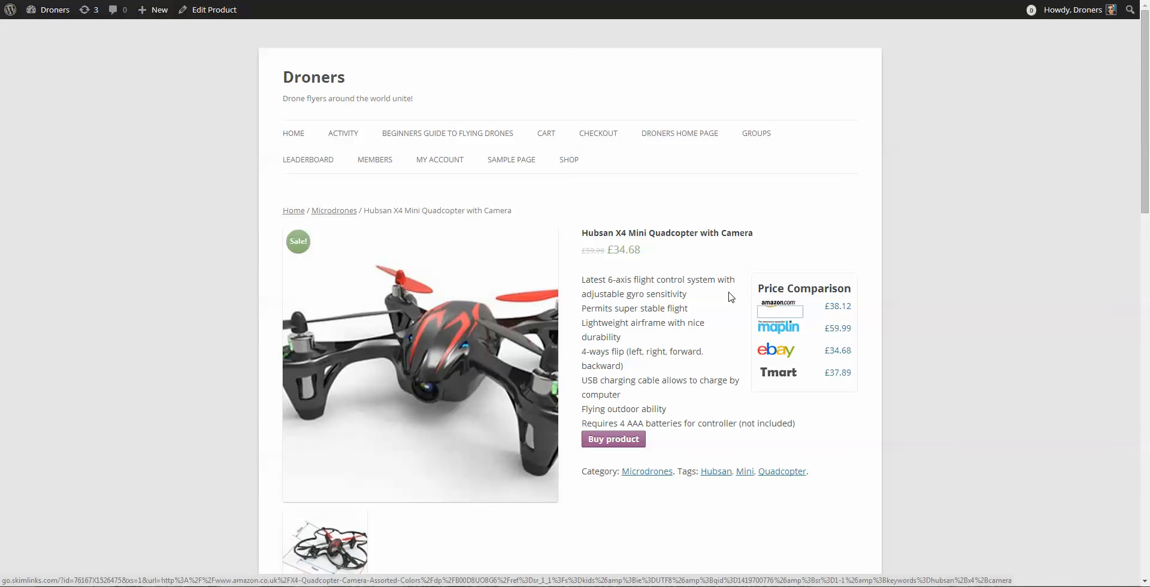
pyautogui.moveTo(353, 297)
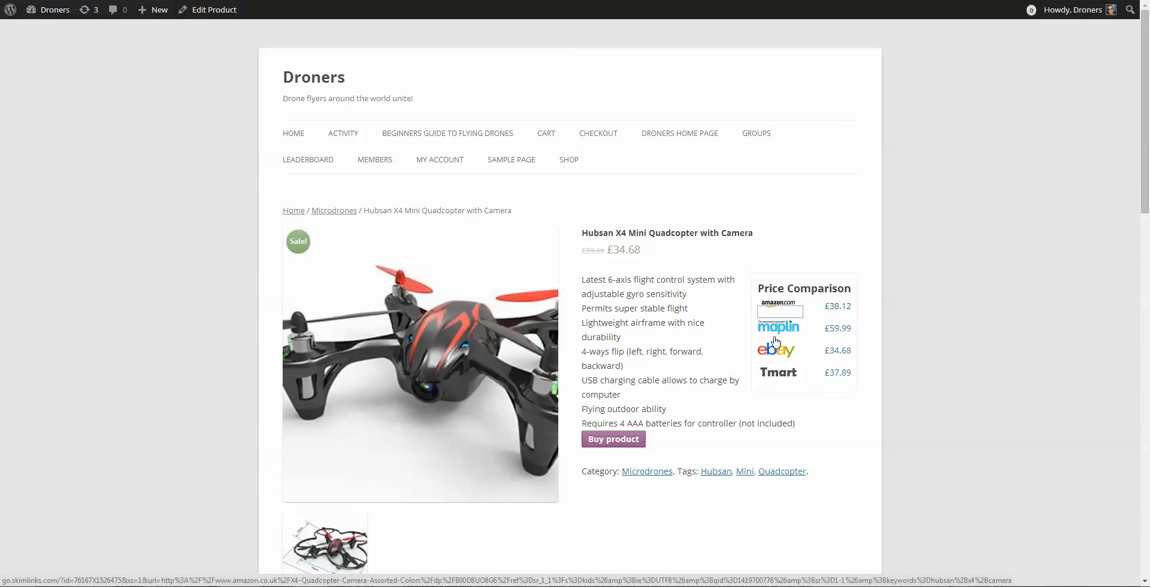
pyautogui.moveTo(716, 369)
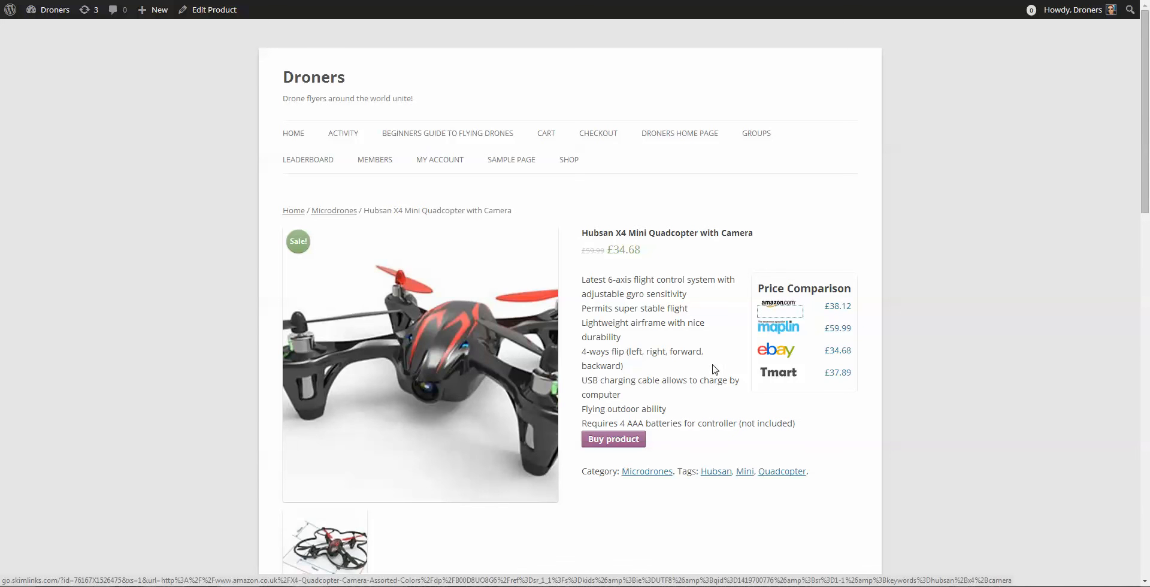
pyautogui.moveTo(780, 357)
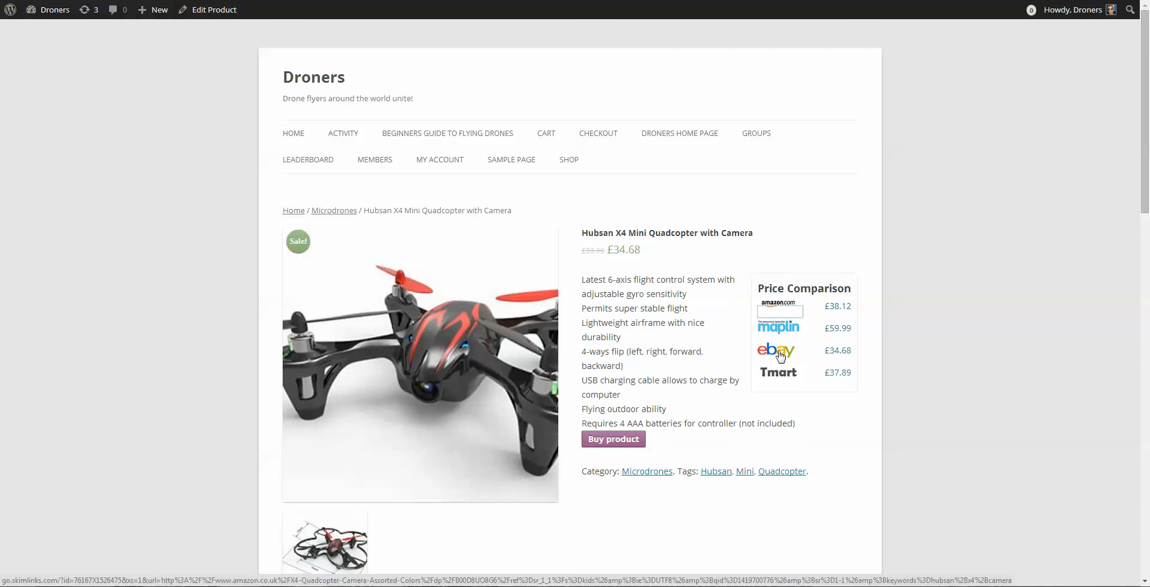
pyautogui.moveTo(544, 283)
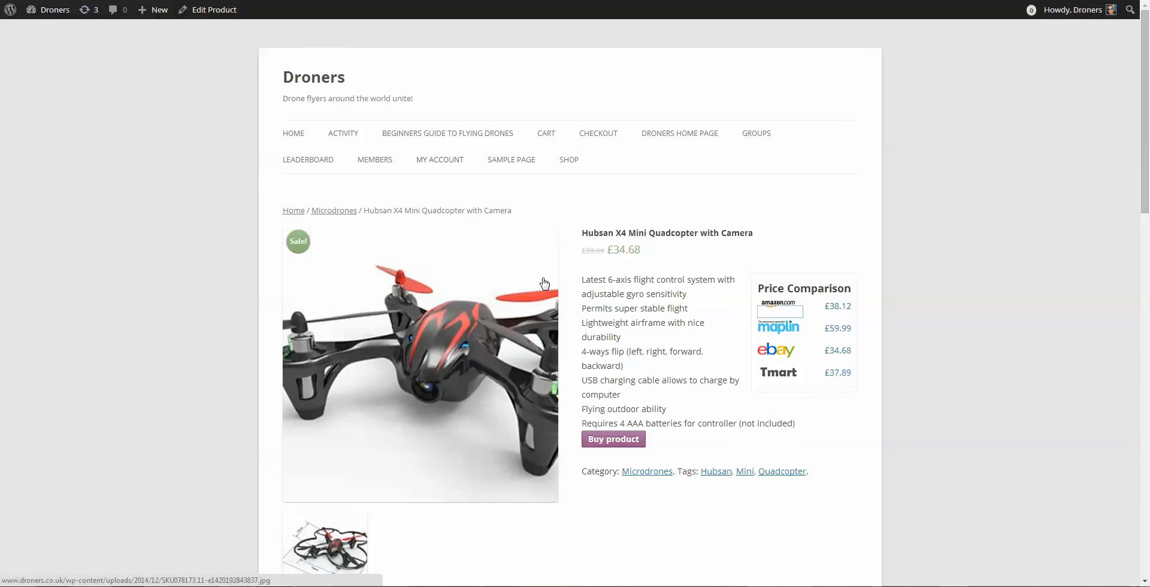